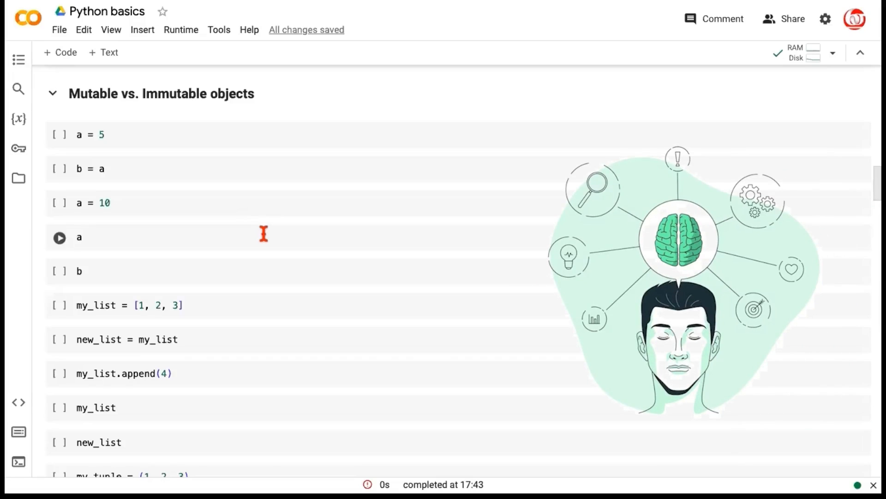
Run the a = 5 and b = a cells so b references the same object as a
{"action": "left_click", "coordinate": [80, 135]}
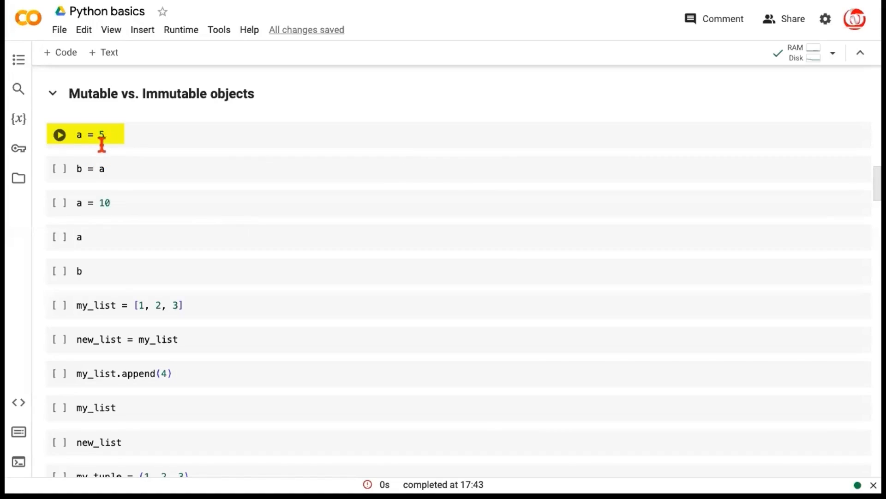
{"action": "mouse_move", "coordinate": [110, 144]}
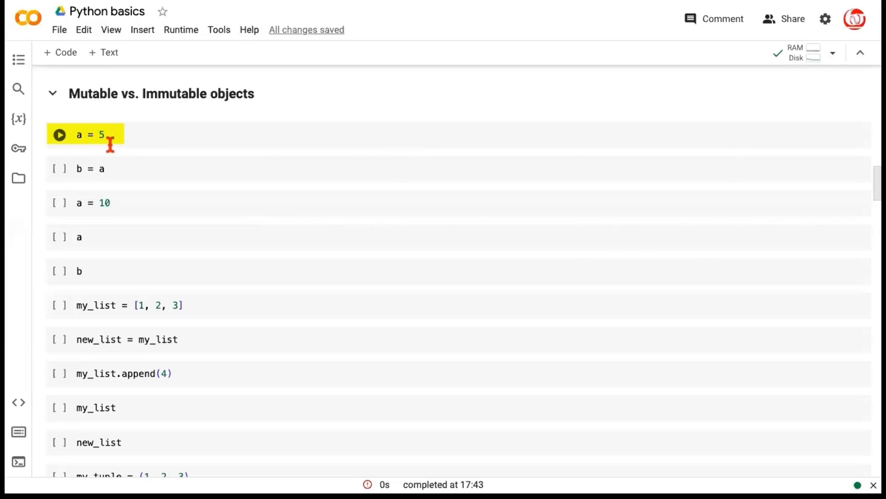
{"action": "left_click", "coordinate": [59, 135]}
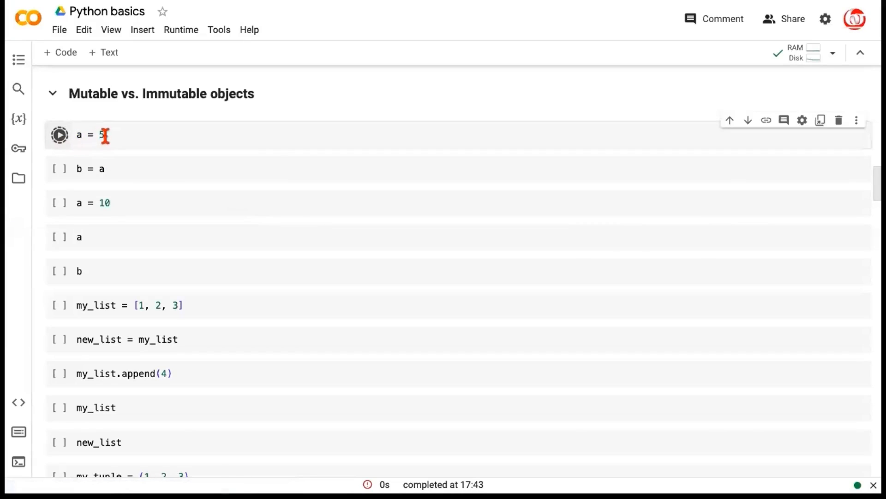
{"action": "left_click", "coordinate": [59, 135]}
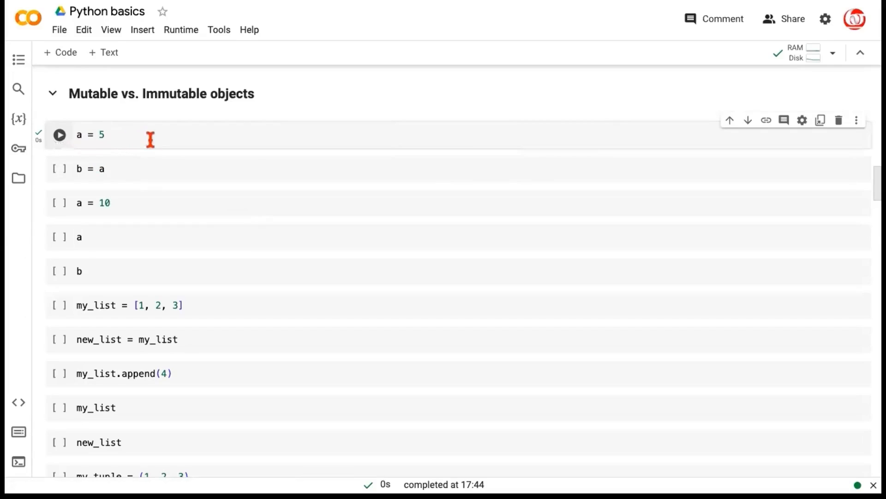
{"action": "left_click", "coordinate": [85, 168]}
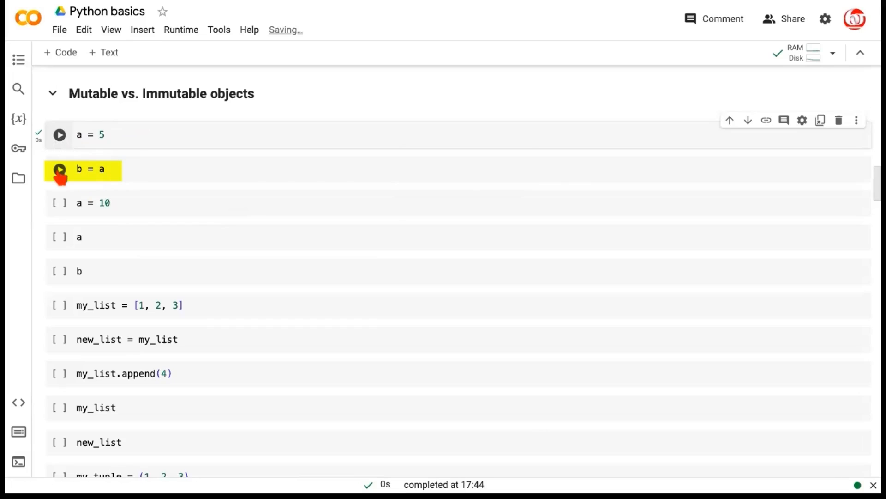
{"action": "left_click", "coordinate": [60, 135]}
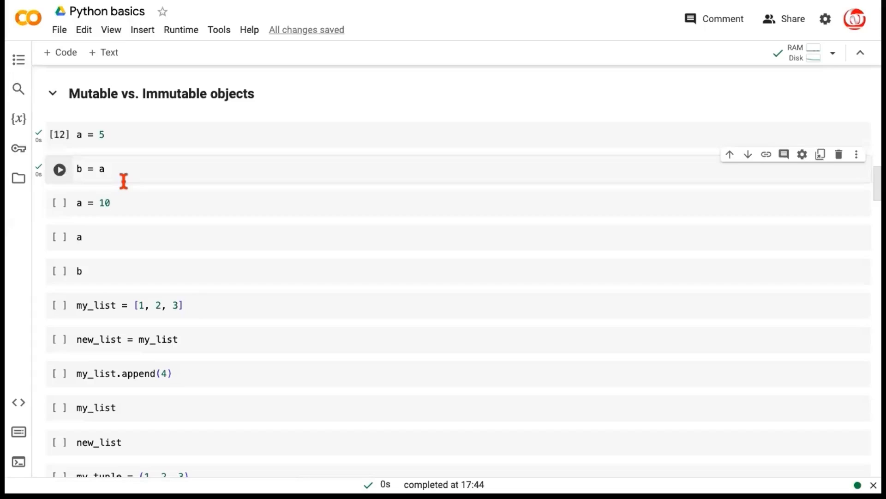
{"action": "mouse_move", "coordinate": [129, 181]}
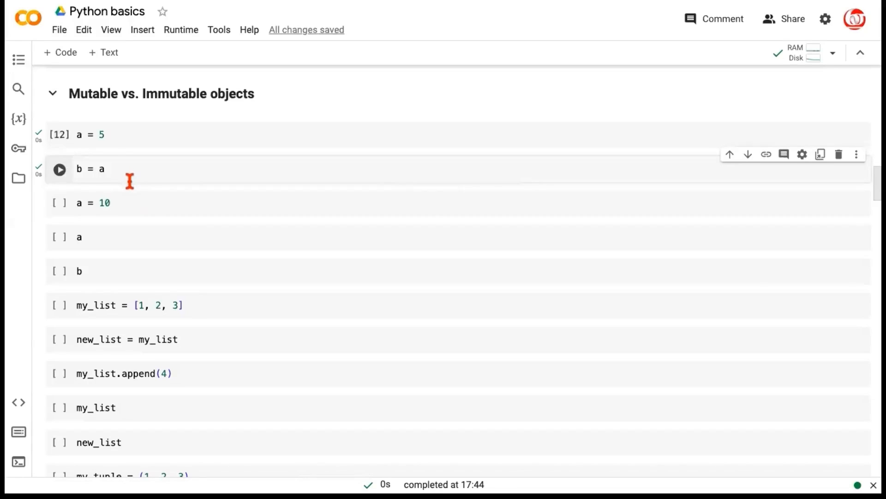
Run a = 10 and display a as 10, then start the b cell
{"action": "left_click", "coordinate": [101, 203]}
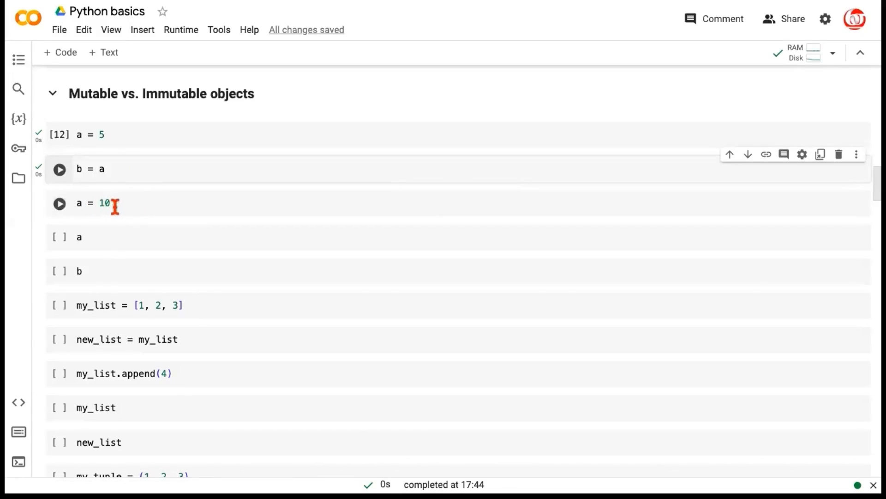
{"action": "mouse_move", "coordinate": [72, 222]}
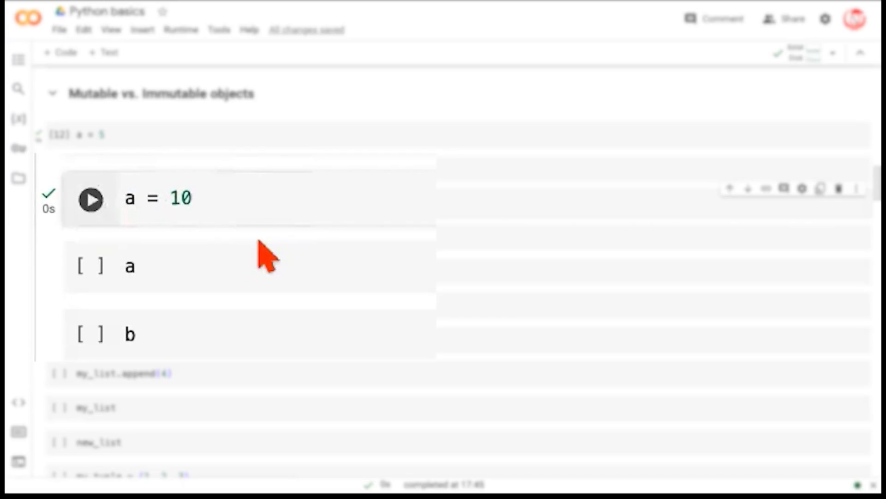
{"action": "mouse_move", "coordinate": [170, 200]}
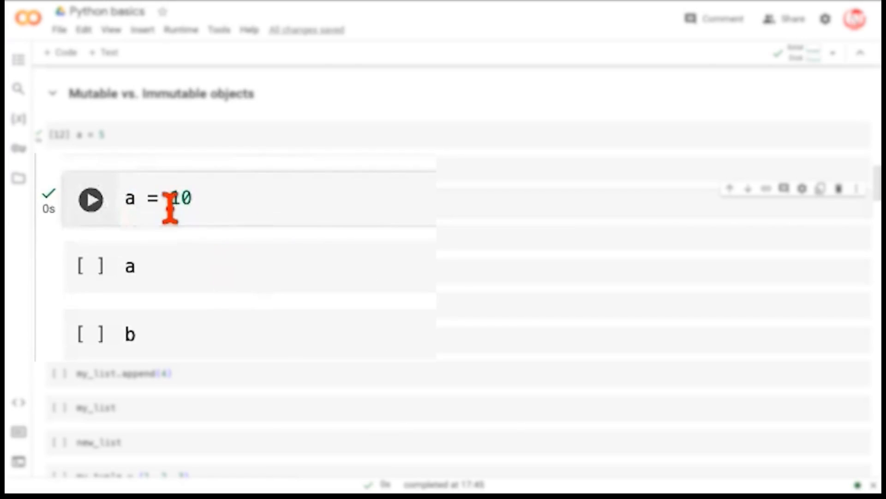
{"action": "left_click", "coordinate": [90, 199]}
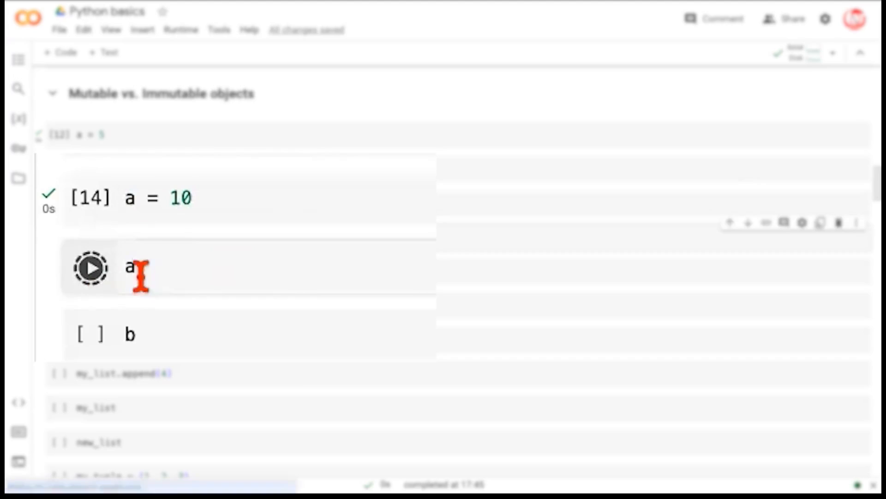
{"action": "left_click", "coordinate": [90, 268]}
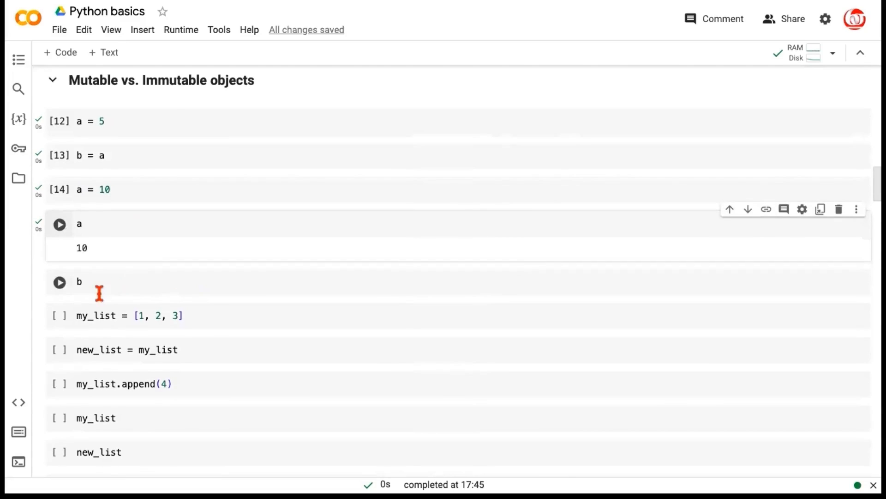
{"action": "left_click", "coordinate": [59, 283]}
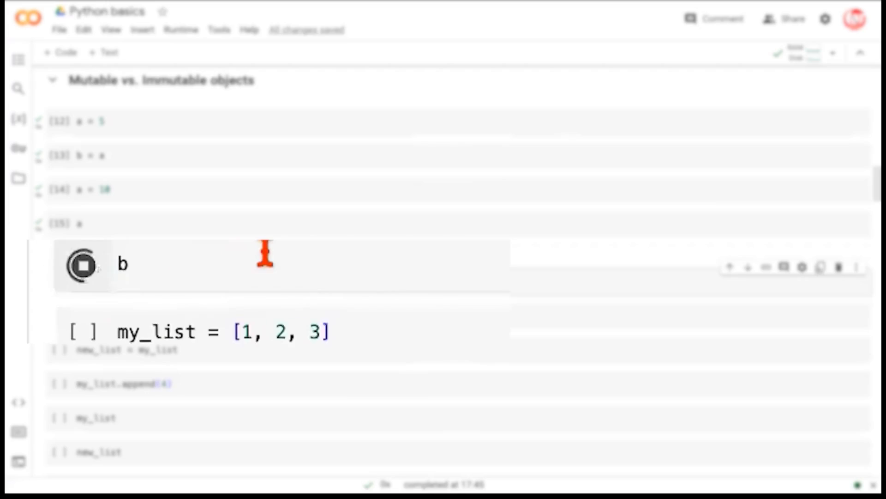
{"action": "left_click", "coordinate": [81, 266]}
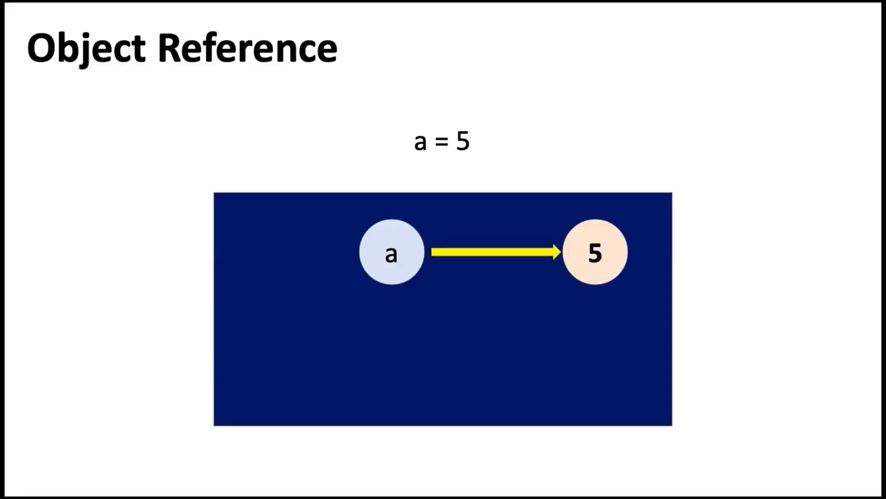
{"action": "mouse_move", "coordinate": [647, 260]}
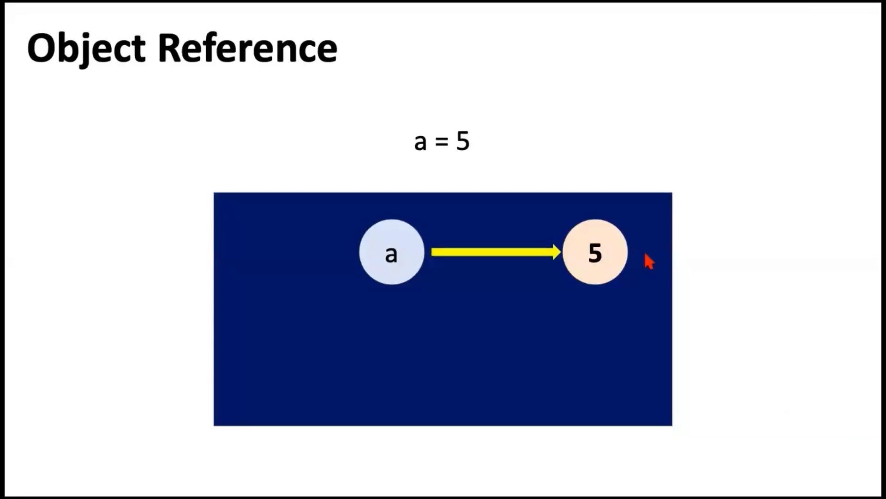
{"action": "mouse_move", "coordinate": [606, 287]}
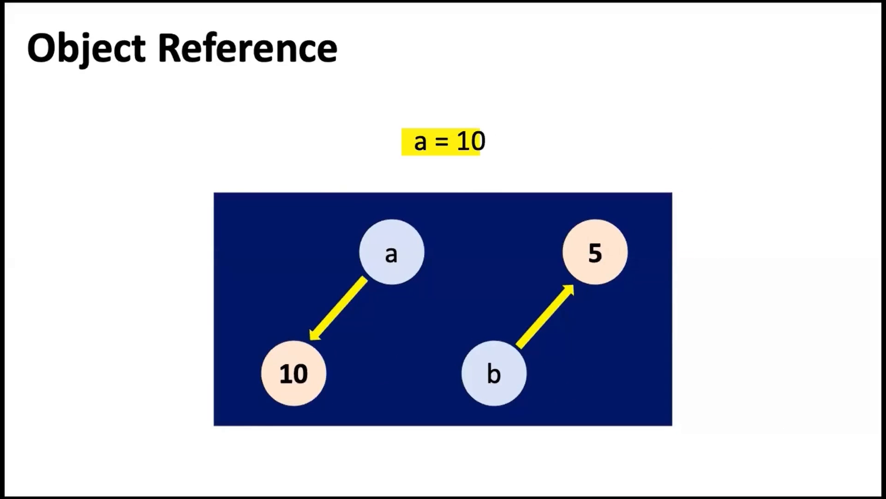
{"action": "mouse_move", "coordinate": [487, 267]}
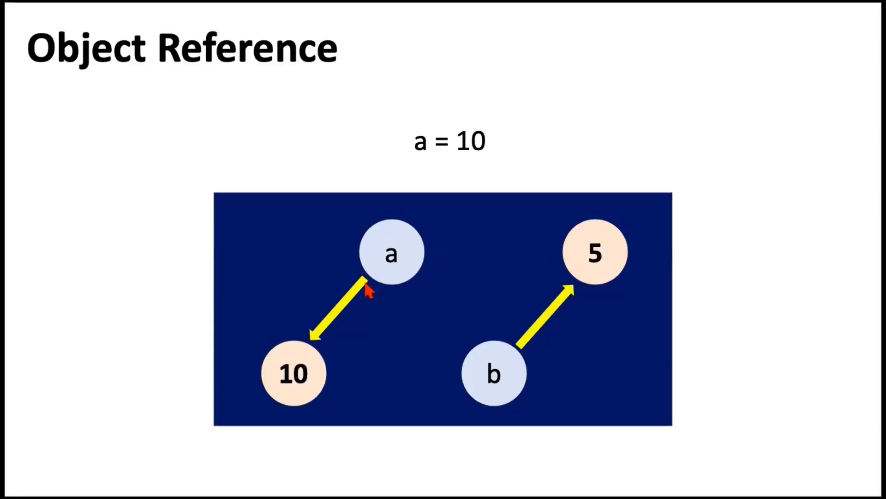
{"action": "mouse_move", "coordinate": [325, 348]}
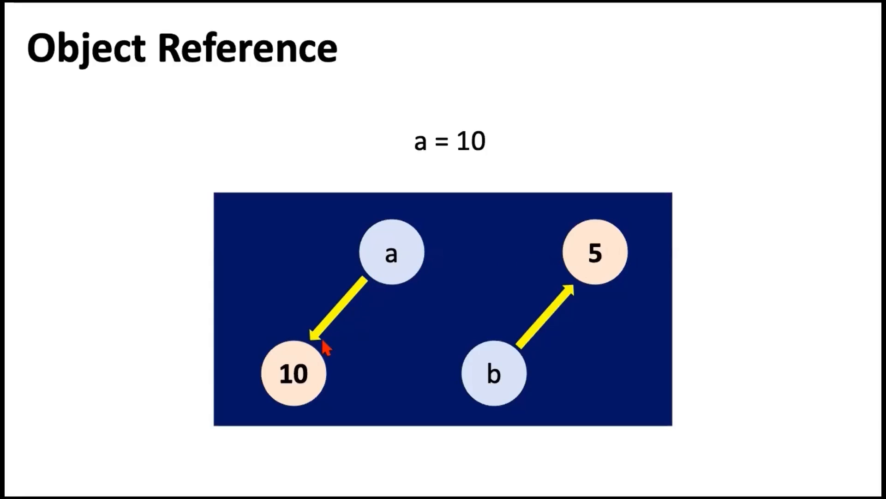
{"action": "mouse_move", "coordinate": [506, 389]}
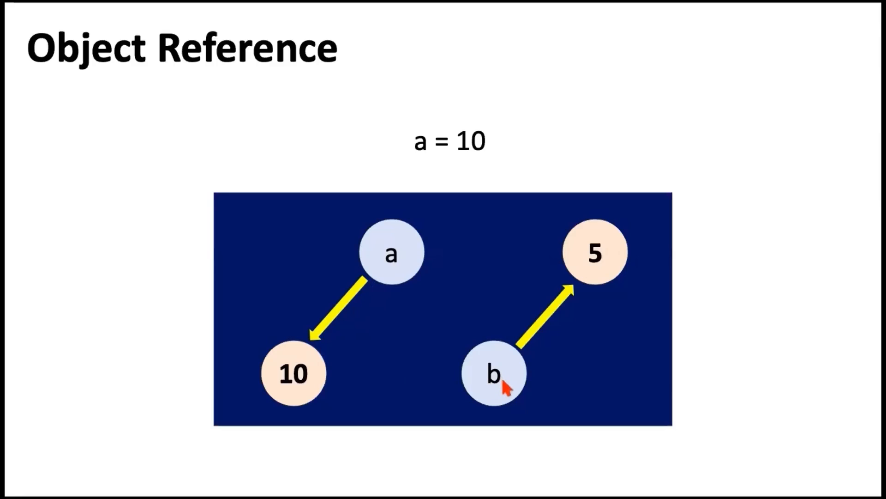
{"action": "mouse_move", "coordinate": [602, 289]}
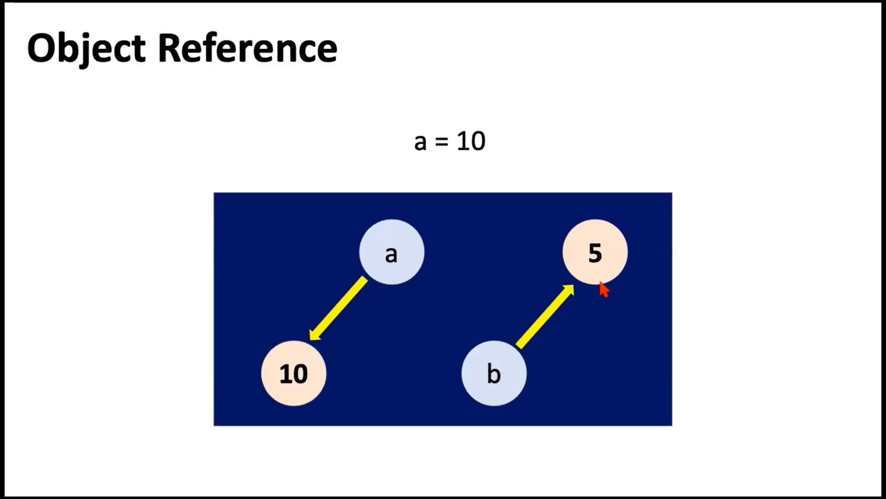
{"action": "mouse_move", "coordinate": [594, 287]}
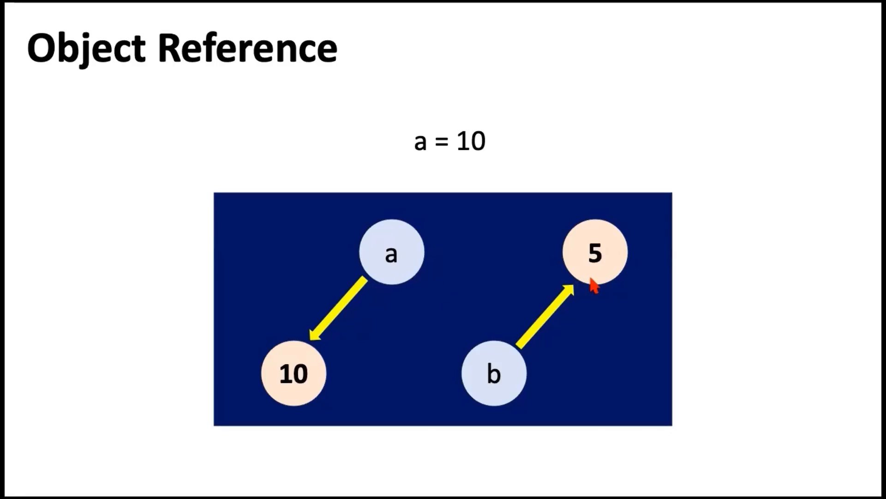
{"action": "mouse_move", "coordinate": [596, 285]}
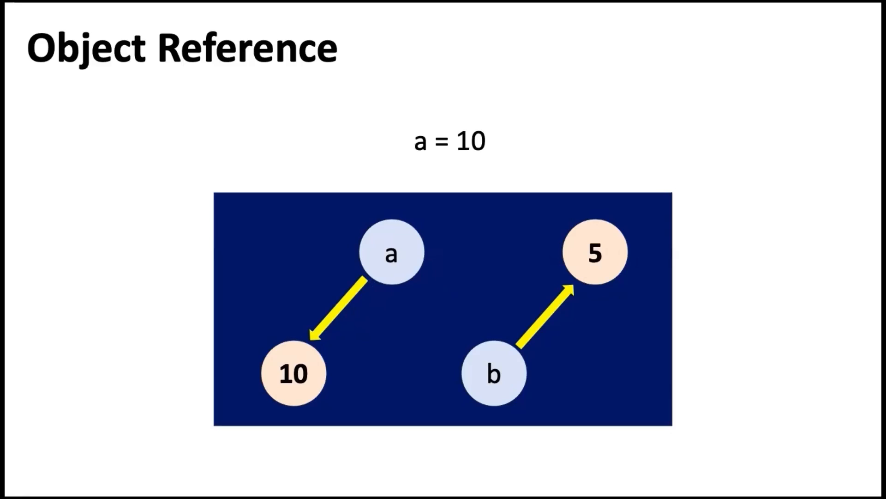
{"action": "mouse_move", "coordinate": [336, 344]}
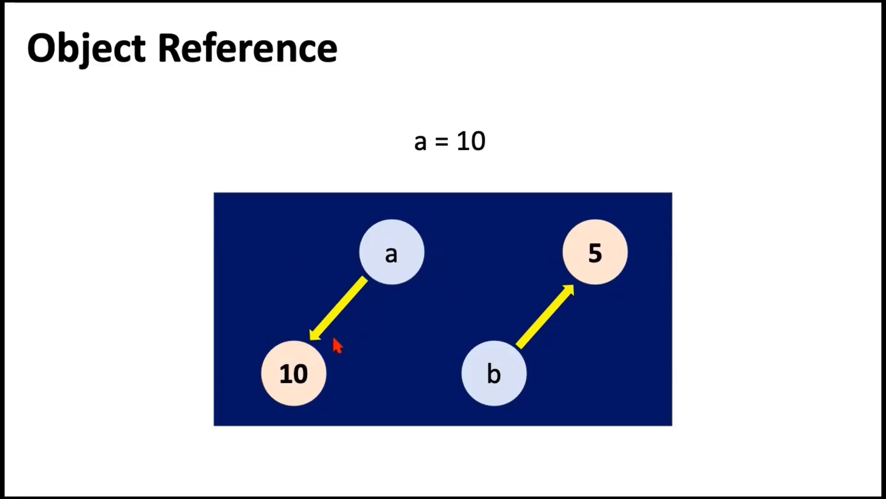
{"action": "mouse_move", "coordinate": [551, 280]}
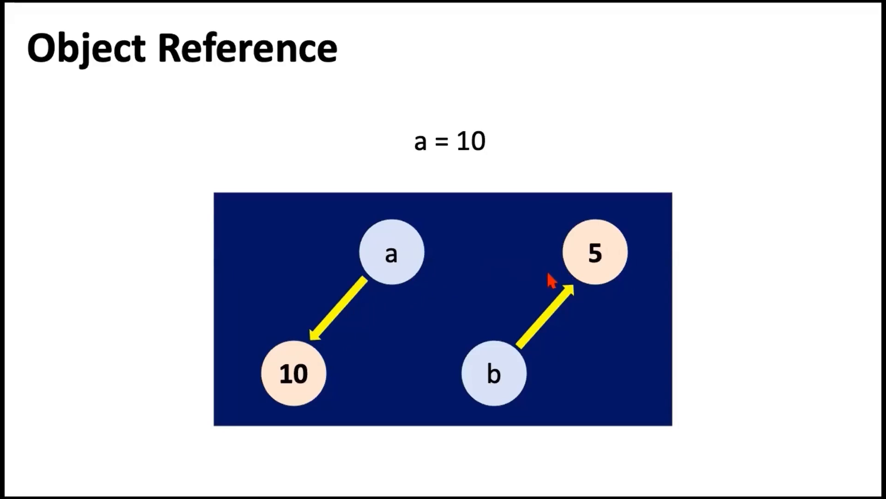
{"action": "mouse_move", "coordinate": [550, 325]}
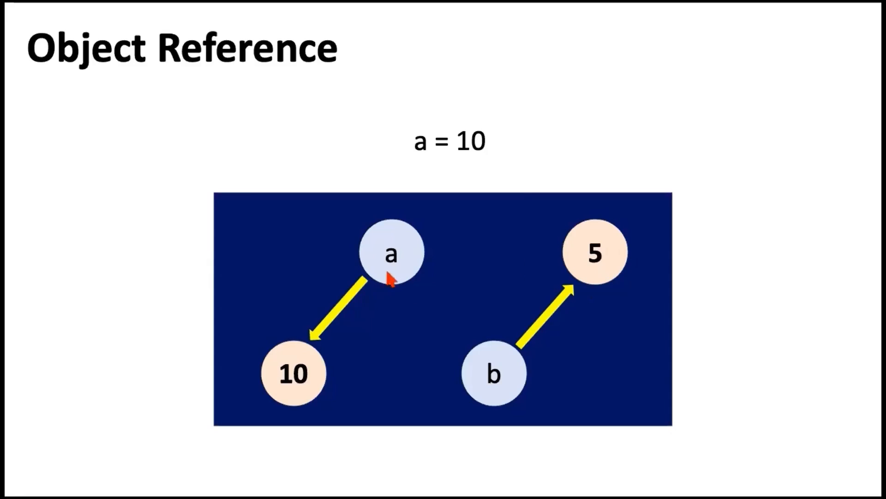
{"action": "mouse_move", "coordinate": [331, 351]}
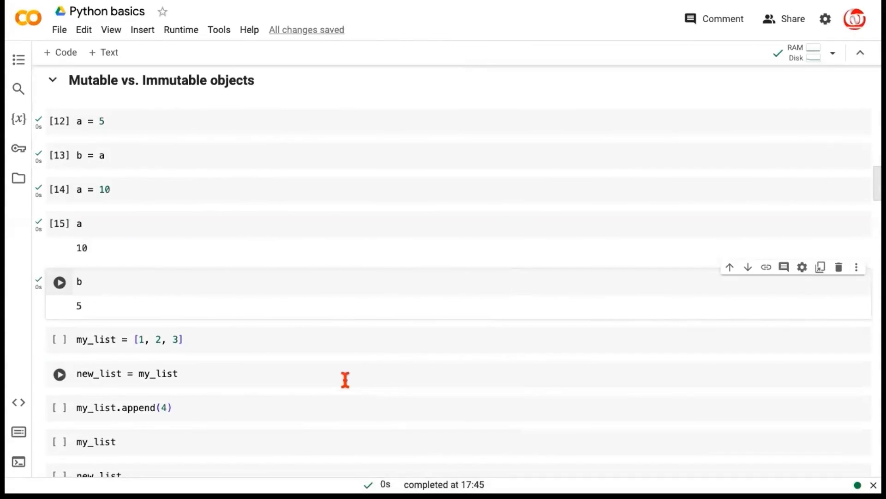
{"action": "mouse_move", "coordinate": [351, 376]}
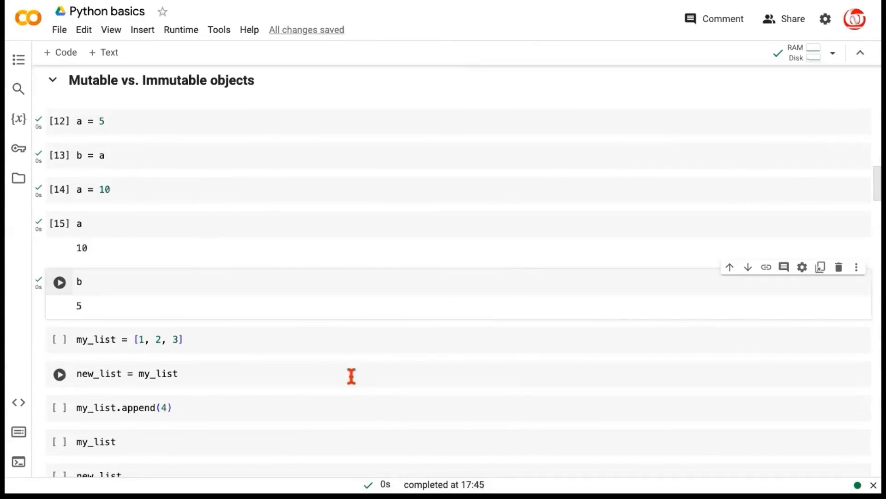
Run my_list = [1, 2, 3] and append 4 to my_list
{"action": "scroll", "scroll_direction": "up", "scroll_amount": 3}
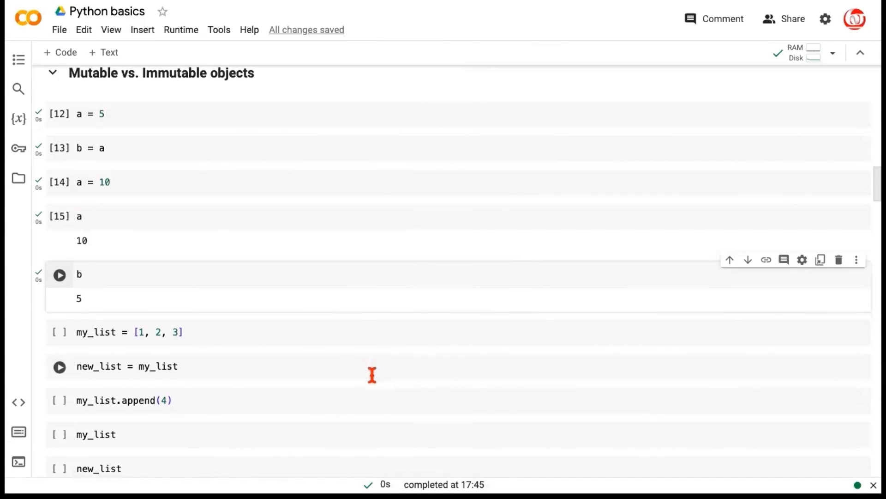
{"action": "scroll", "scroll_direction": "down", "scroll_amount": 3}
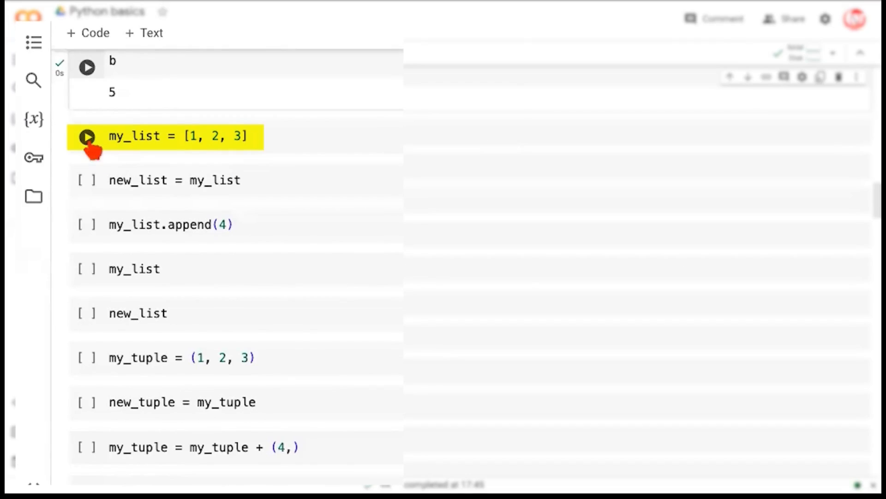
{"action": "left_click", "coordinate": [86, 137]}
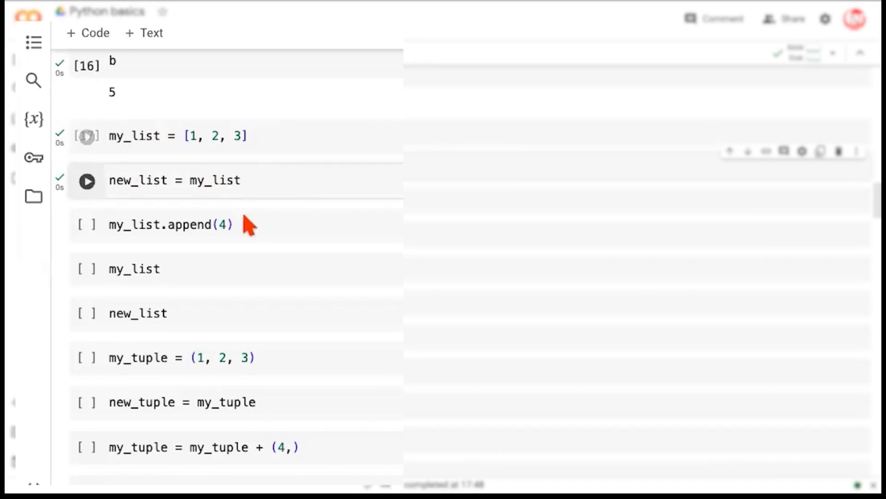
{"action": "left_click", "coordinate": [170, 224]}
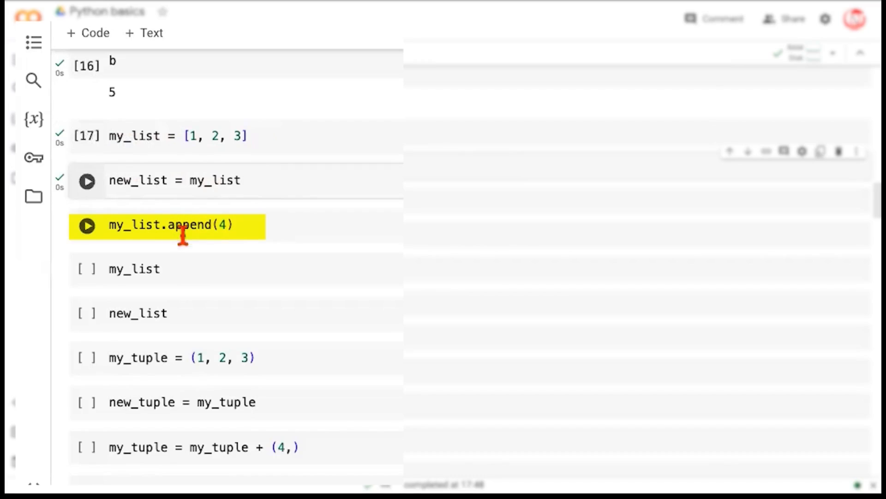
{"action": "mouse_move", "coordinate": [231, 234]}
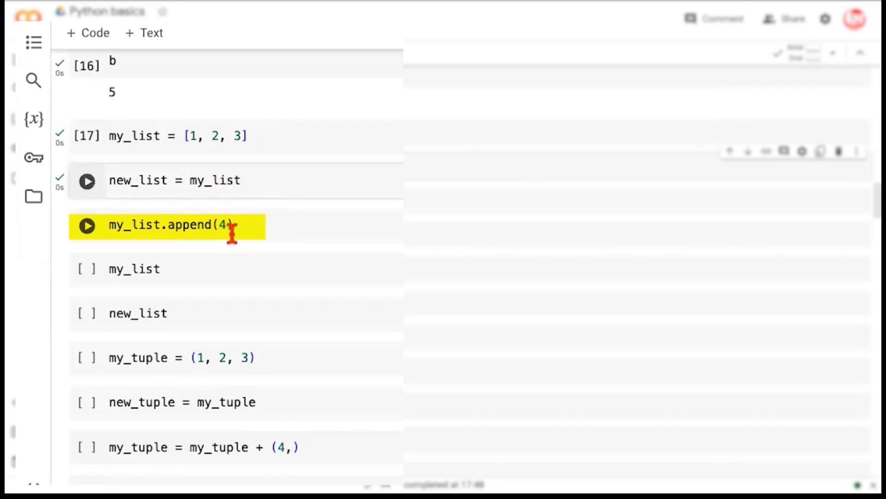
{"action": "mouse_move", "coordinate": [227, 251]}
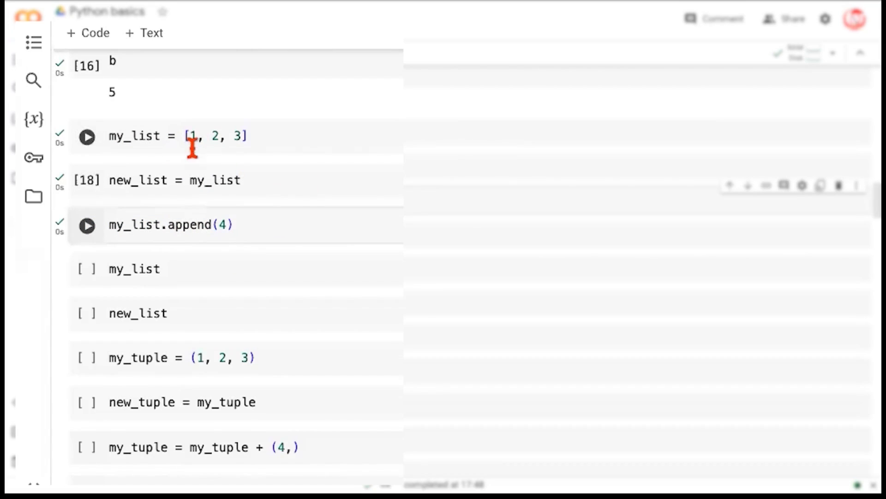
Display my_list and new_list, both now [1, 2, 3, 4]
{"action": "left_click", "coordinate": [87, 137]}
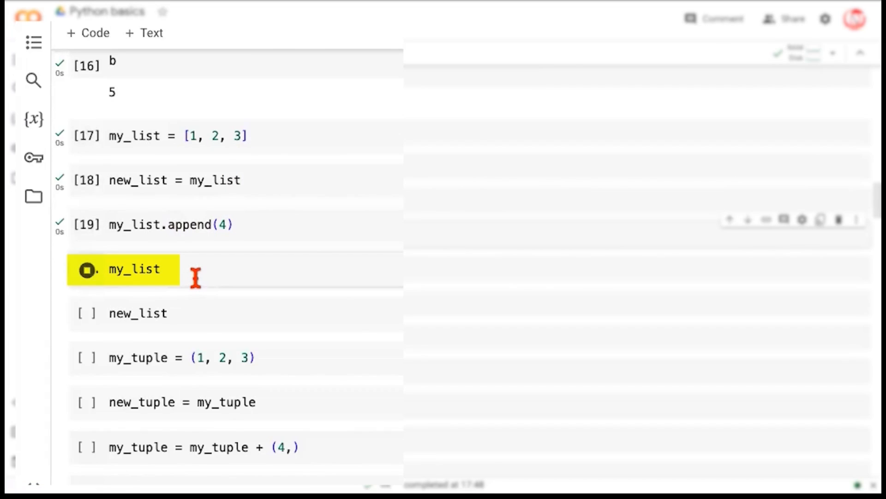
{"action": "left_click", "coordinate": [87, 269]}
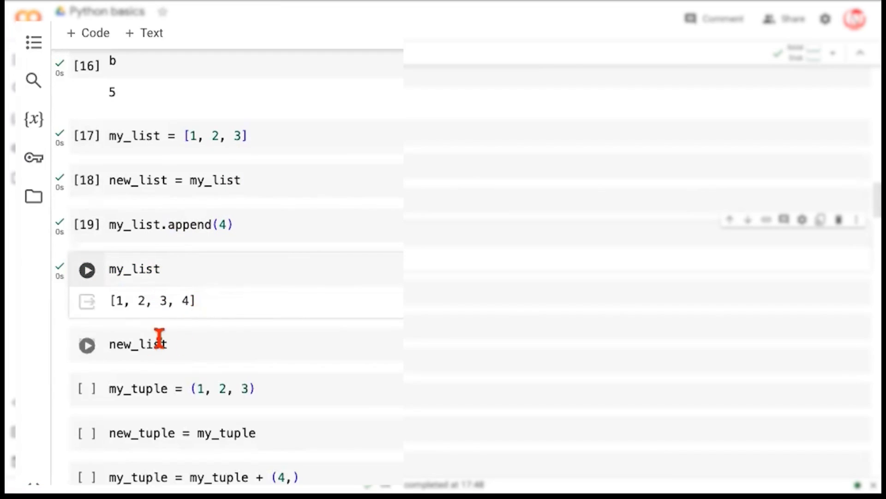
{"action": "left_click", "coordinate": [87, 345]}
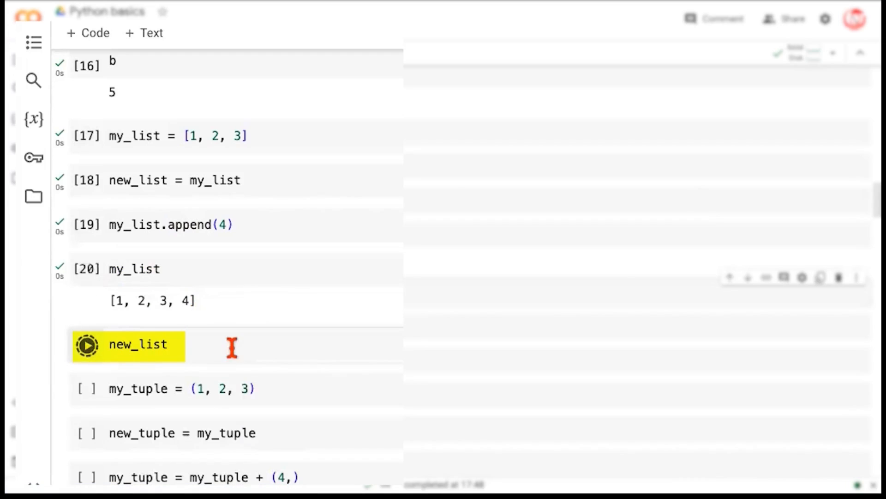
{"action": "left_click", "coordinate": [86, 345]}
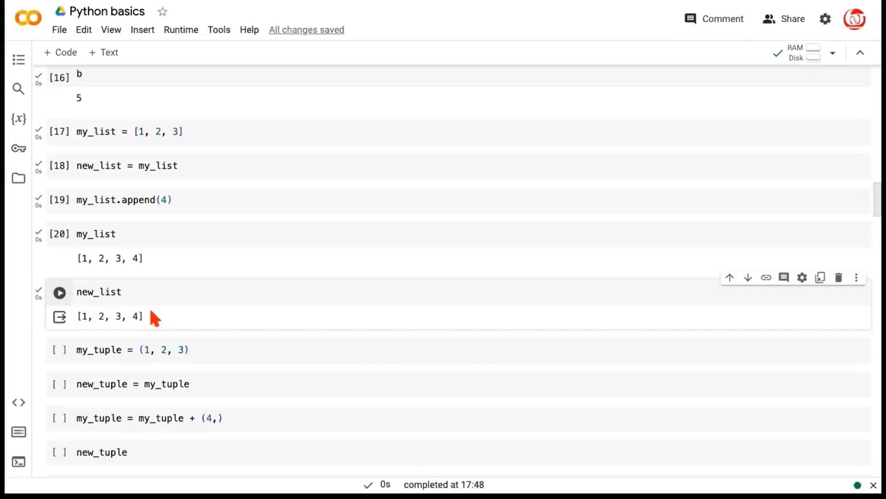
{"action": "mouse_move", "coordinate": [150, 280]}
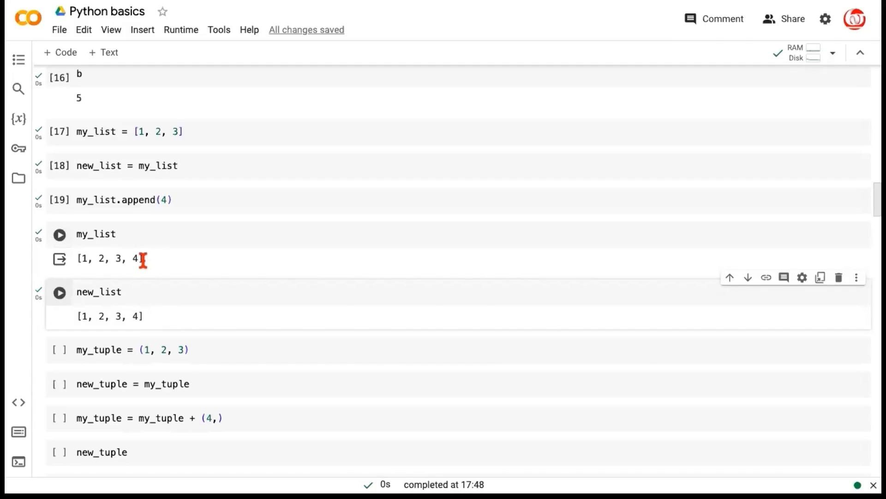
{"action": "left_click", "coordinate": [59, 234]}
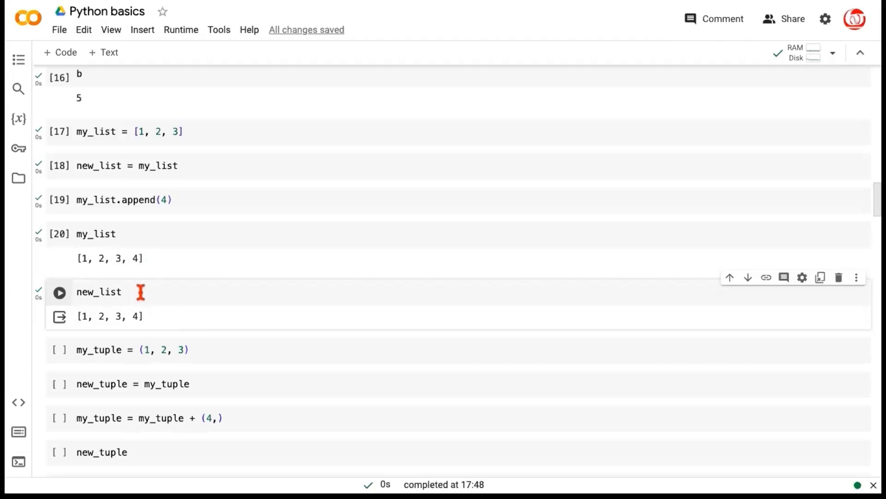
{"action": "left_click", "coordinate": [59, 234]}
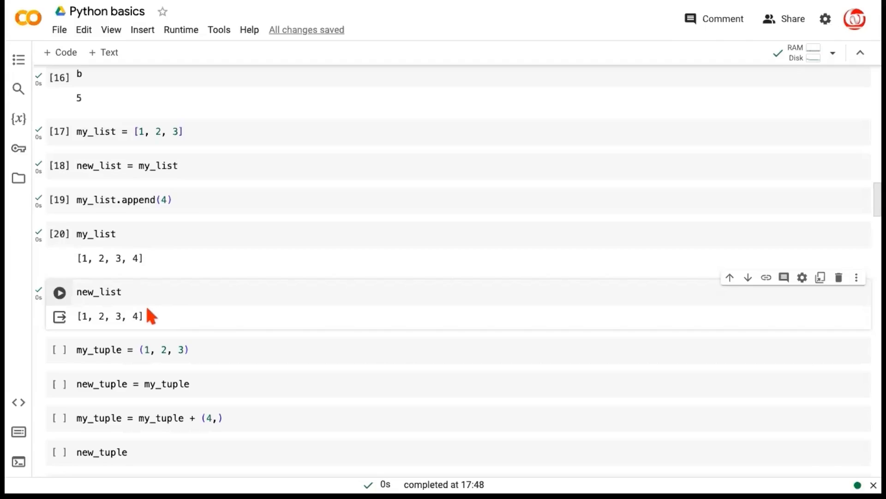
{"action": "mouse_move", "coordinate": [200, 320]}
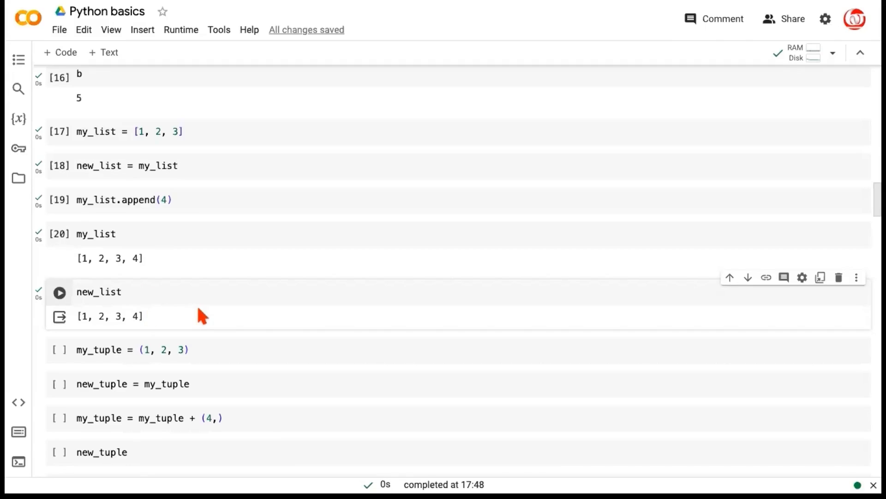
Scroll to bring the my_tuple = (1, 2, 3) and new_tuple = my_tuple cells into view
{"action": "scroll", "scroll_direction": "down", "scroll_amount": 3}
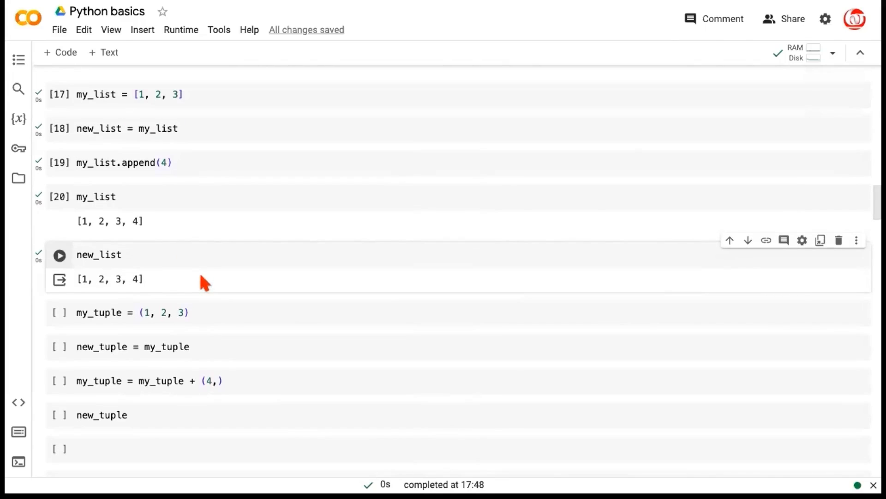
{"action": "mouse_move", "coordinate": [164, 285]}
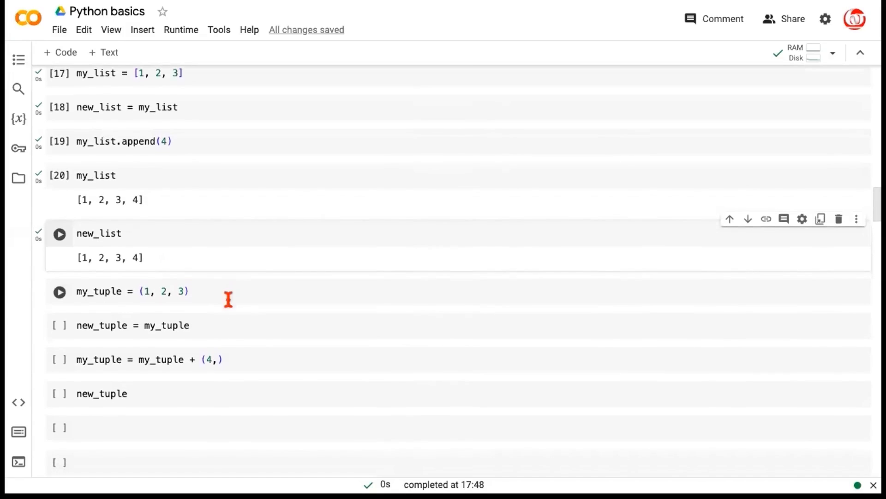
{"action": "scroll", "scroll_direction": "up", "scroll_amount": 3}
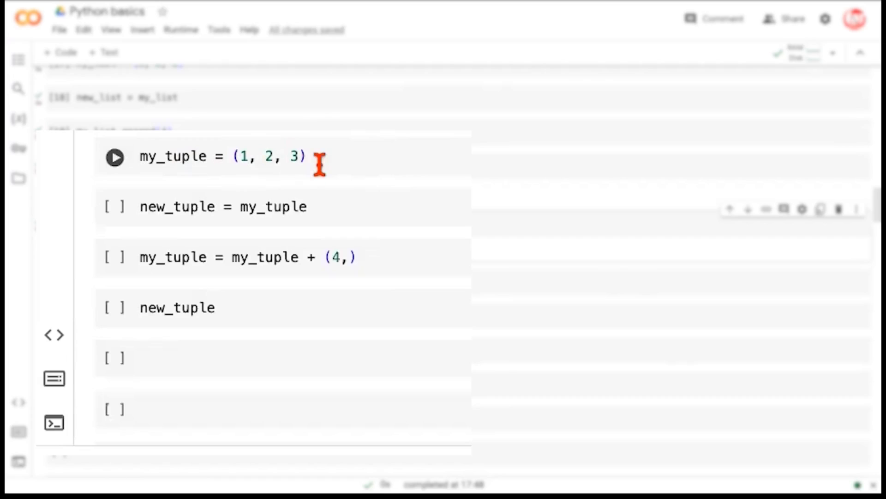
{"action": "mouse_move", "coordinate": [229, 157]}
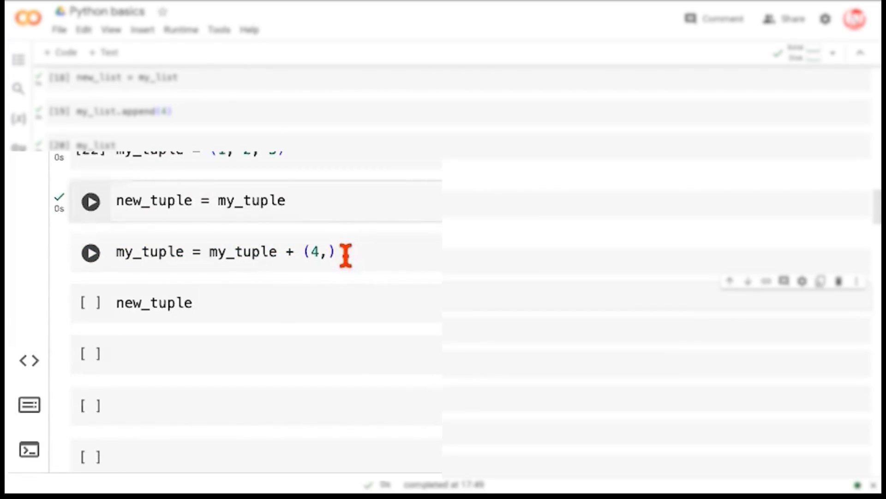
{"action": "mouse_move", "coordinate": [301, 251]}
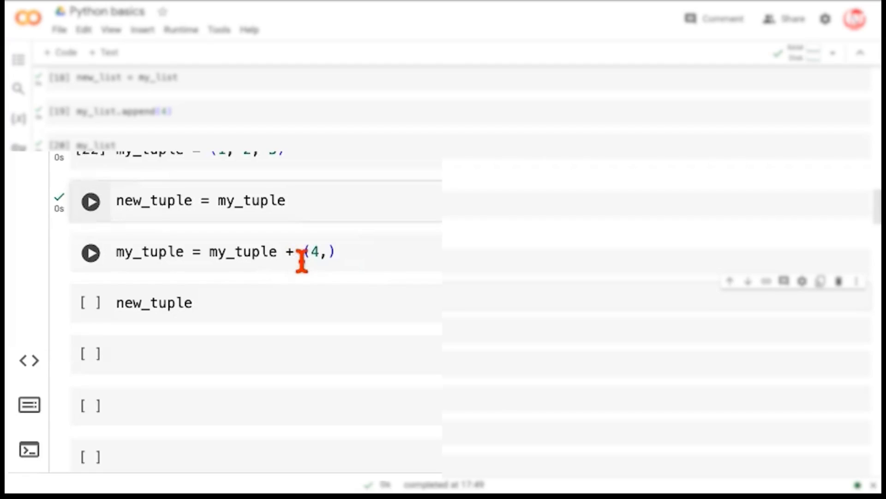
{"action": "mouse_move", "coordinate": [335, 258]}
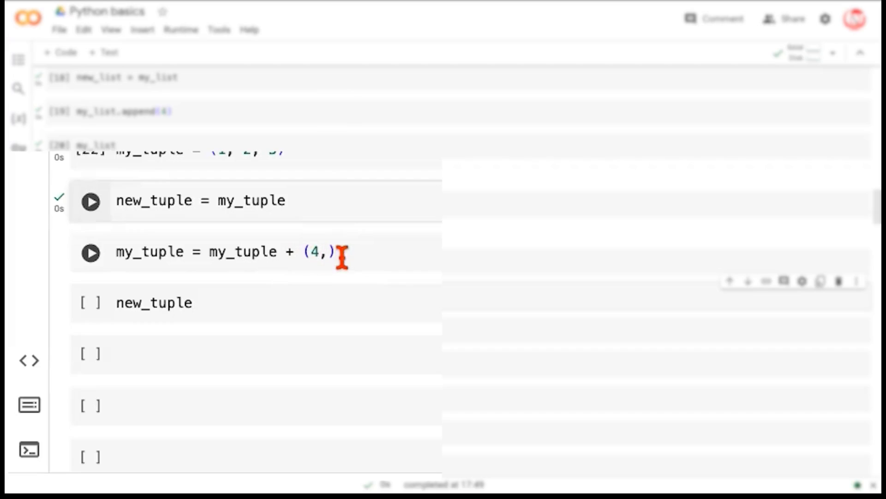
Write and run my_tuple = my_tuple + (4,), then add an empty code cell below
{"action": "scroll", "scroll_direction": "up", "scroll_amount": 3}
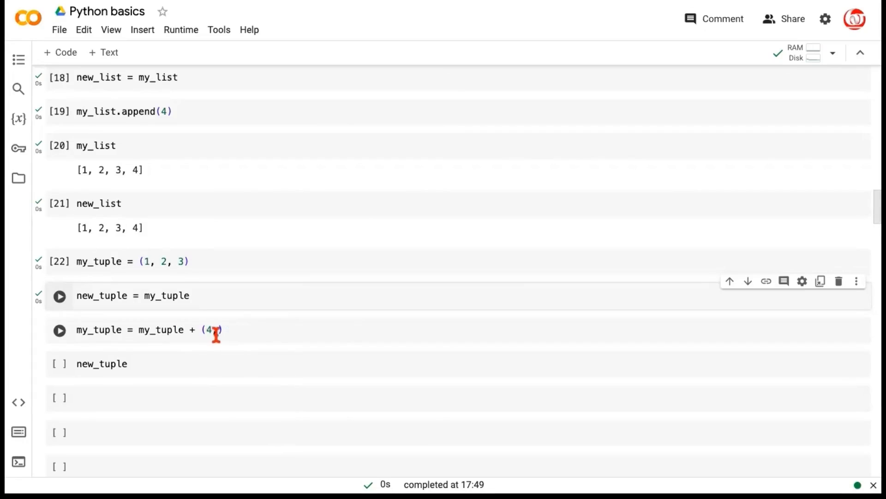
{"action": "type", "text": ","}
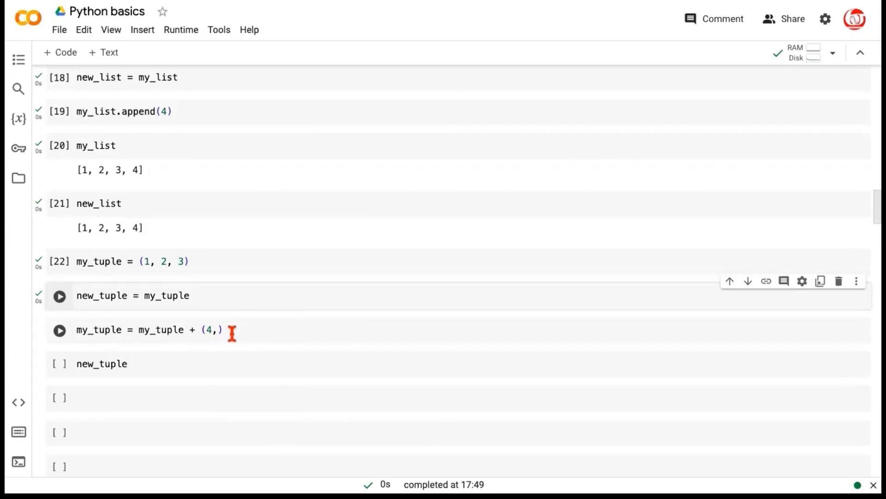
{"action": "mouse_move", "coordinate": [205, 339]}
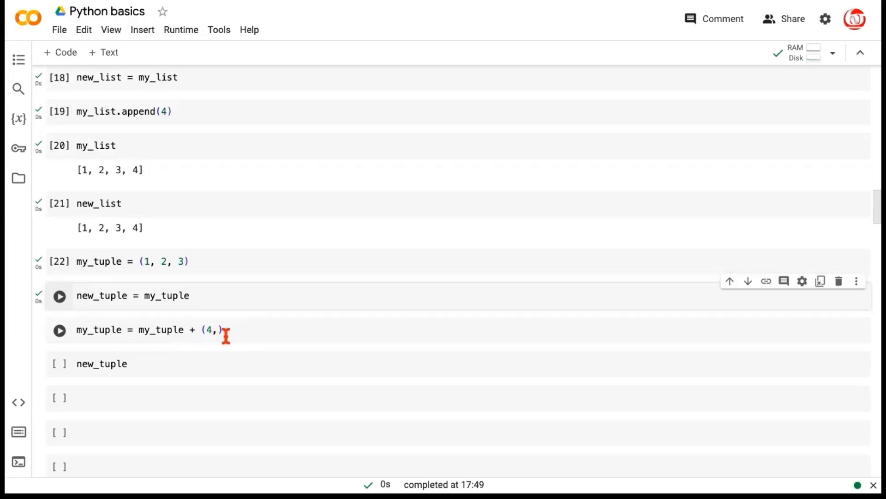
{"action": "mouse_move", "coordinate": [173, 334]}
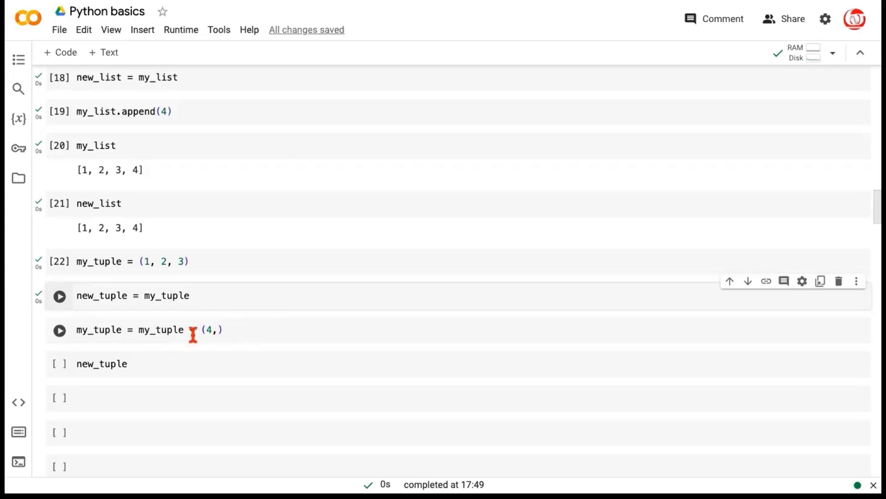
{"action": "type", "text": "+"}
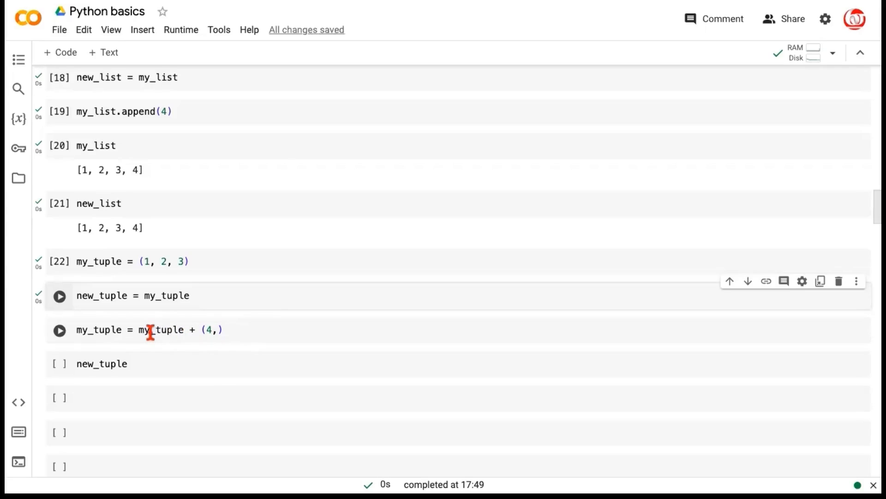
{"action": "mouse_move", "coordinate": [226, 330]}
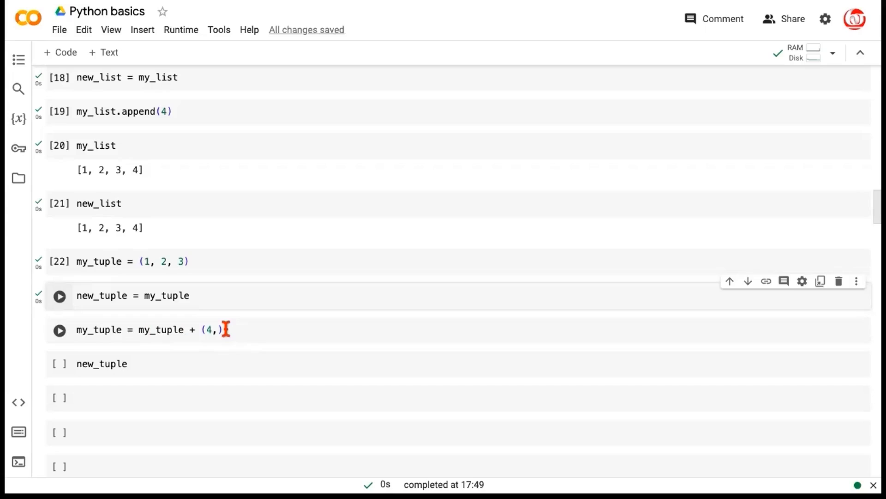
{"action": "mouse_move", "coordinate": [105, 331]}
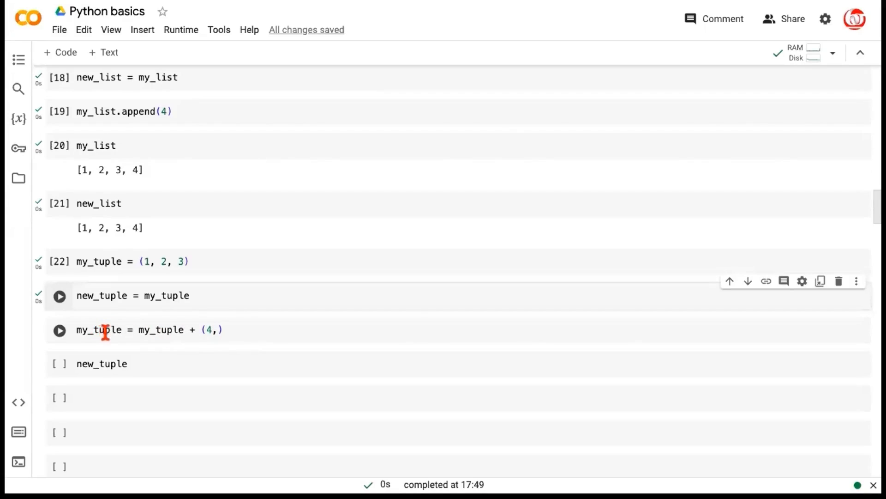
{"action": "mouse_move", "coordinate": [79, 342]}
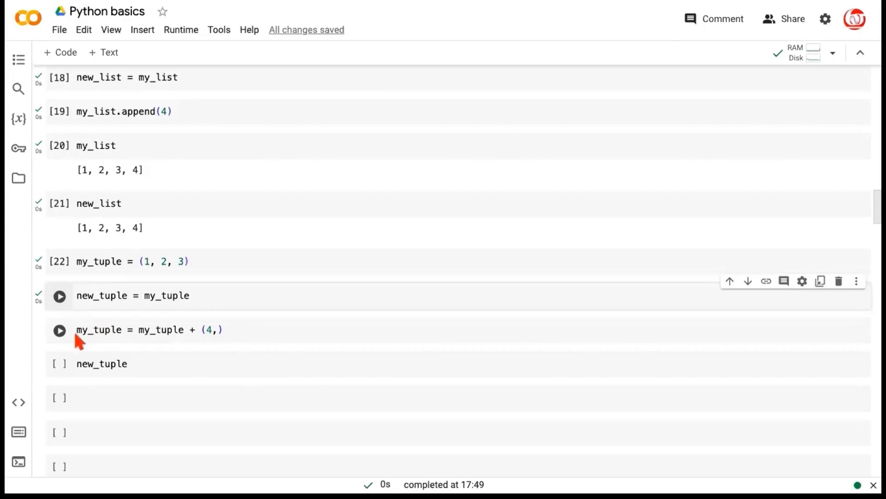
{"action": "left_click", "coordinate": [59, 295]}
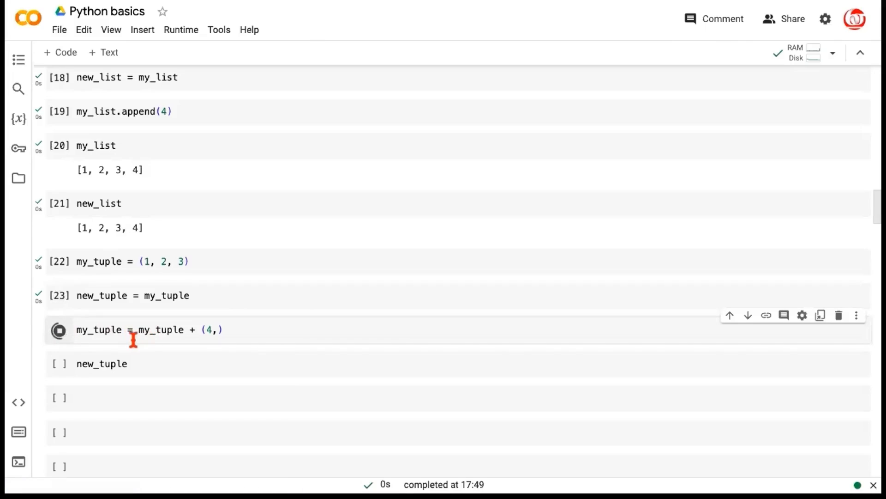
{"action": "left_click", "coordinate": [59, 330]}
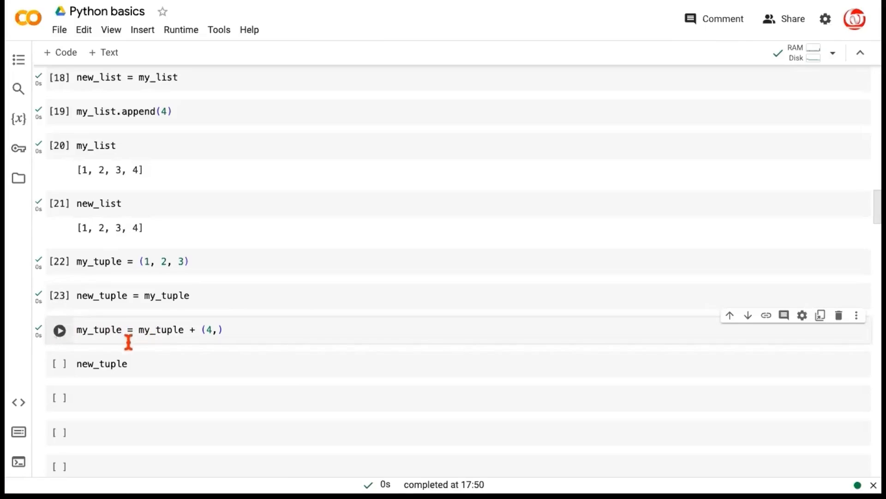
{"action": "mouse_move", "coordinate": [170, 338]}
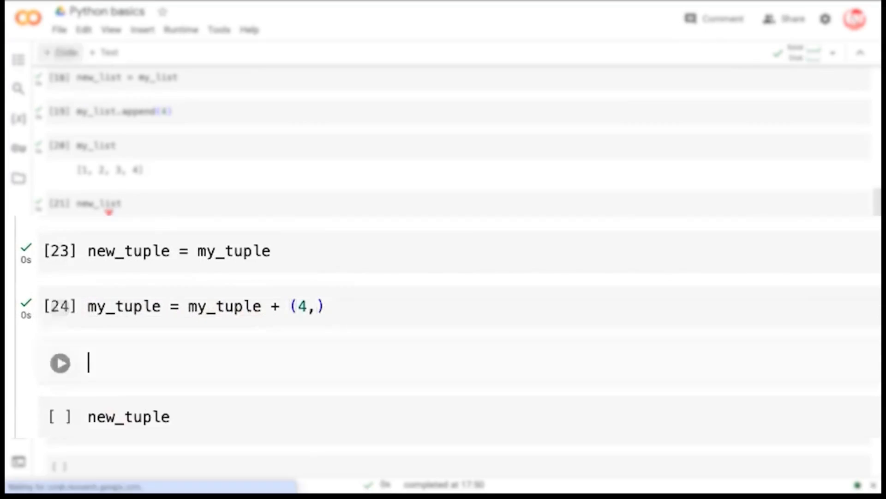
Display my_tuple as (1, 2, 3, 4) and new_tuple still as (1, 2, 3)
{"action": "type", "text": "my_tuple"}
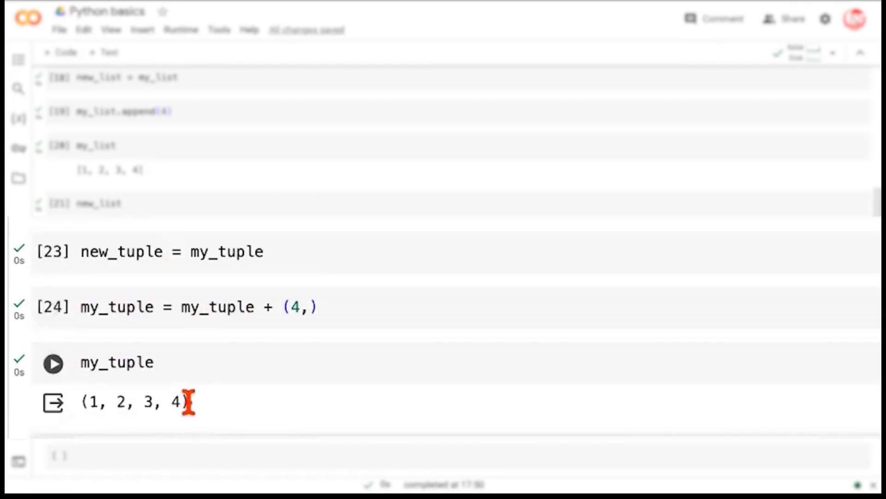
{"action": "left_click", "coordinate": [102, 418]}
{"action": "type", "text": "new_tuple"}
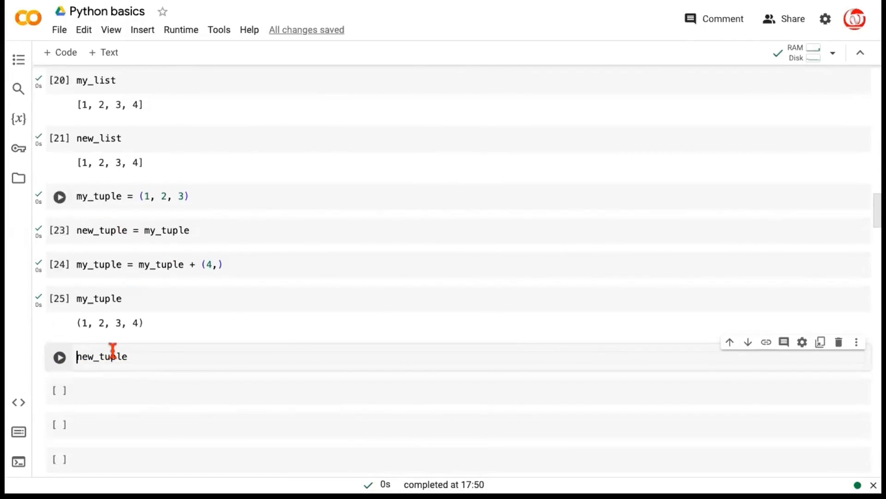
{"action": "left_click", "coordinate": [59, 356]}
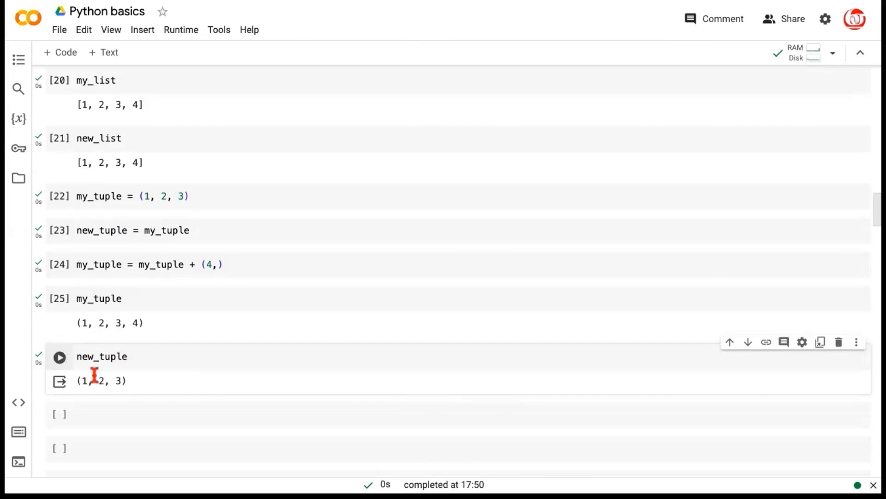